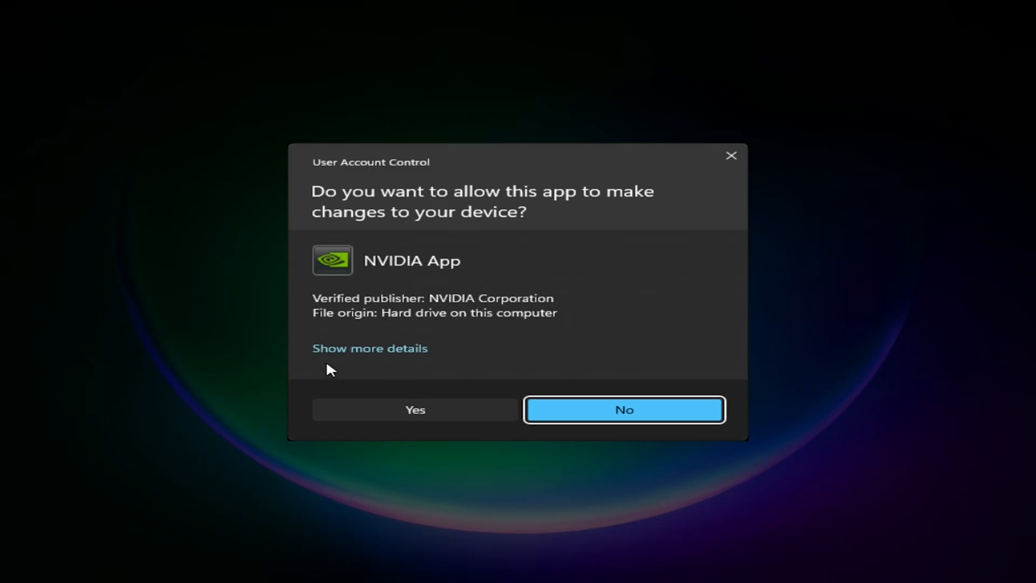
Step: Approve the NVIDIA App installer's User Account Control prompt and accept its license terms
{"action": "left_click", "coordinate": [415, 409]}
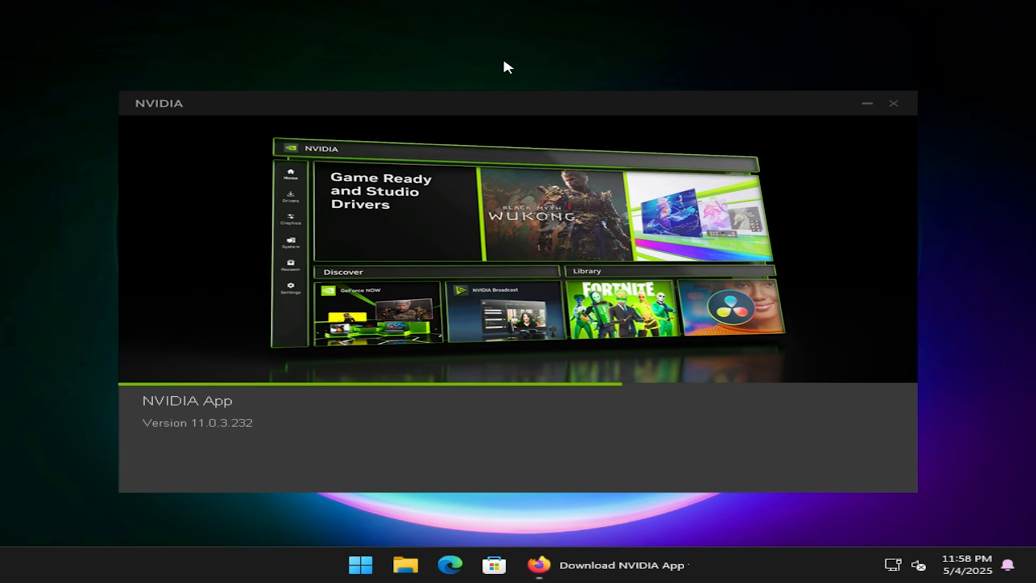
{"action": "right_click", "coordinate": [505, 66]}
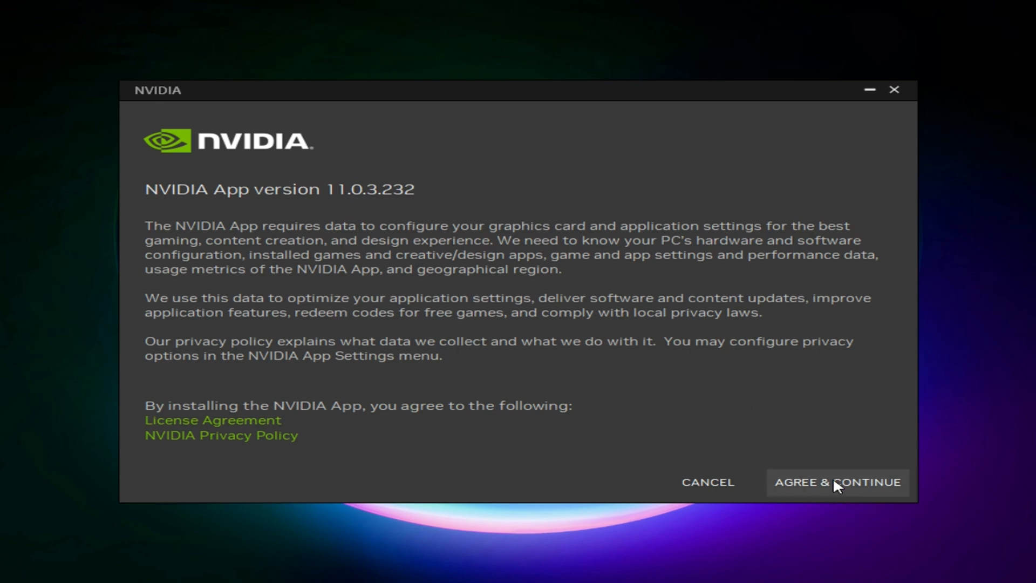
{"action": "left_click", "coordinate": [836, 483]}
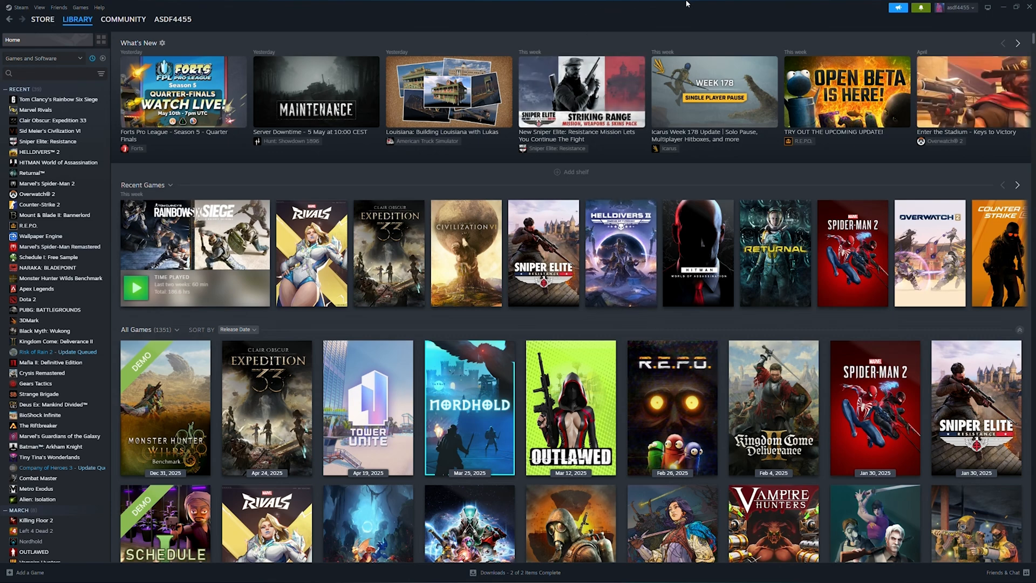
{"action": "mouse_move", "coordinate": [786, 7]}
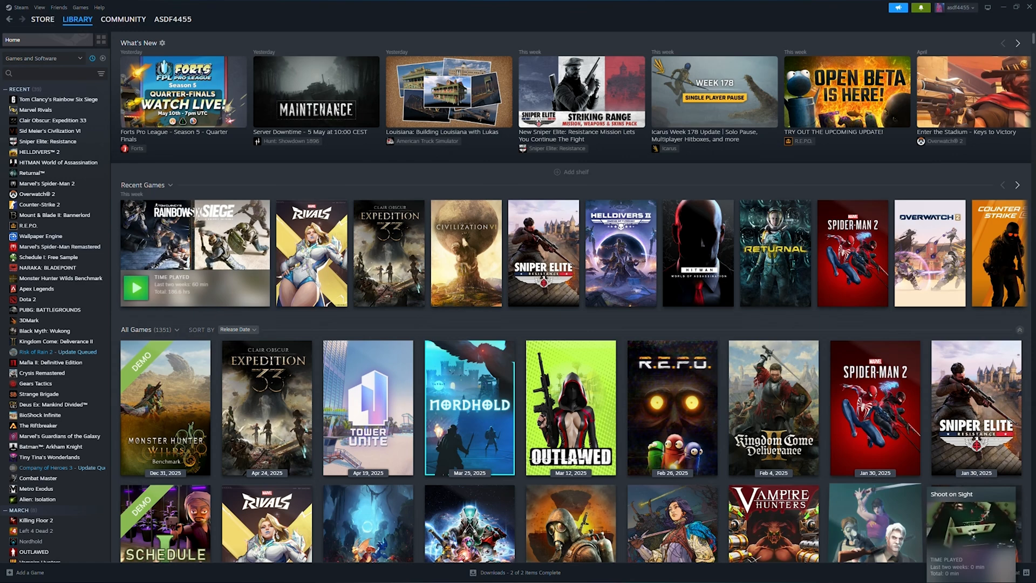
{"action": "mouse_move", "coordinate": [898, 509]}
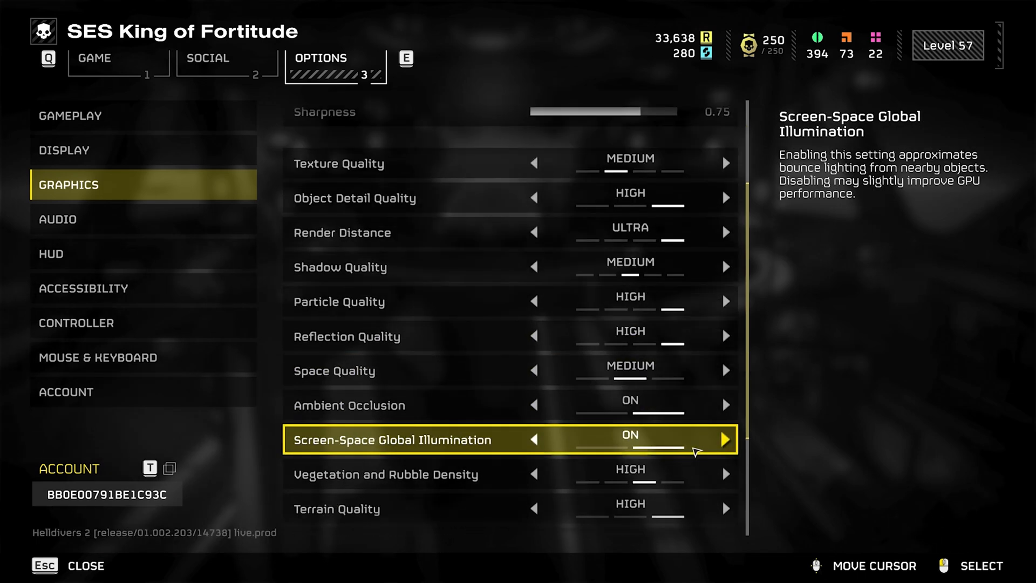
Step: Scroll the Helldivers 2 graphics list down to Lighting Quality and Anti-Aliasing
{"action": "scroll", "scroll_direction": "down", "scroll_amount": 3}
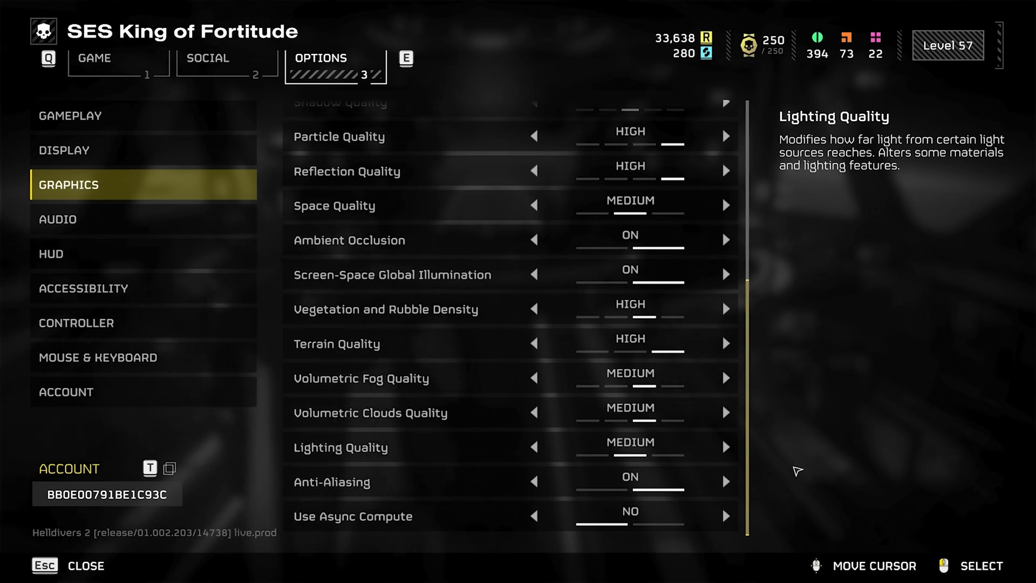
{"action": "mouse_move", "coordinate": [818, 464]}
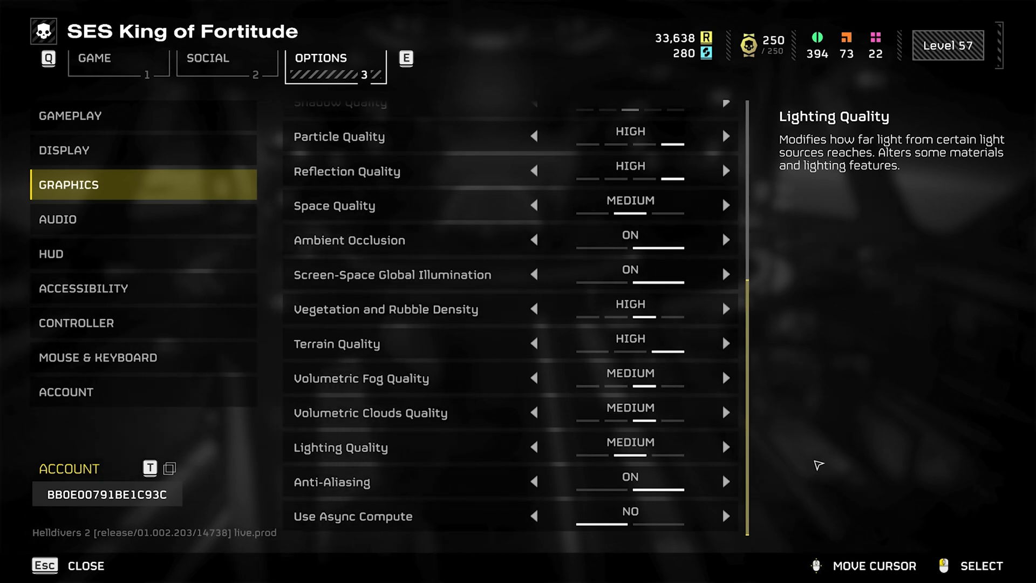